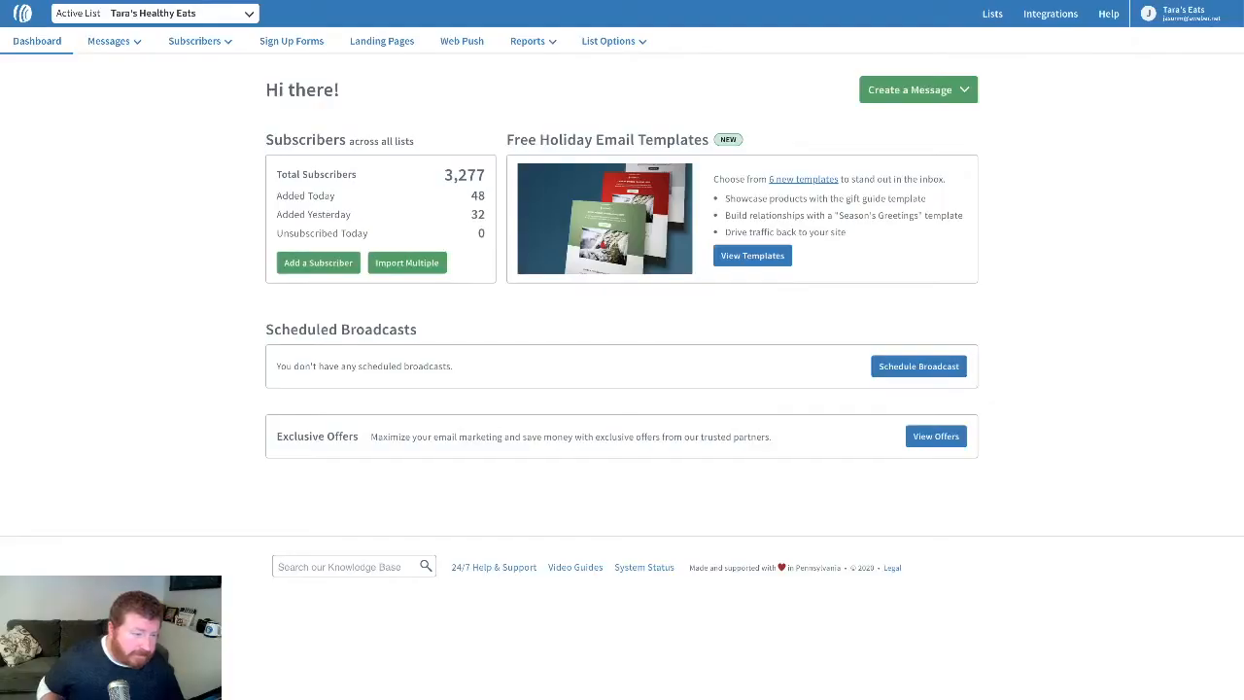
mouse_move(910, 464)
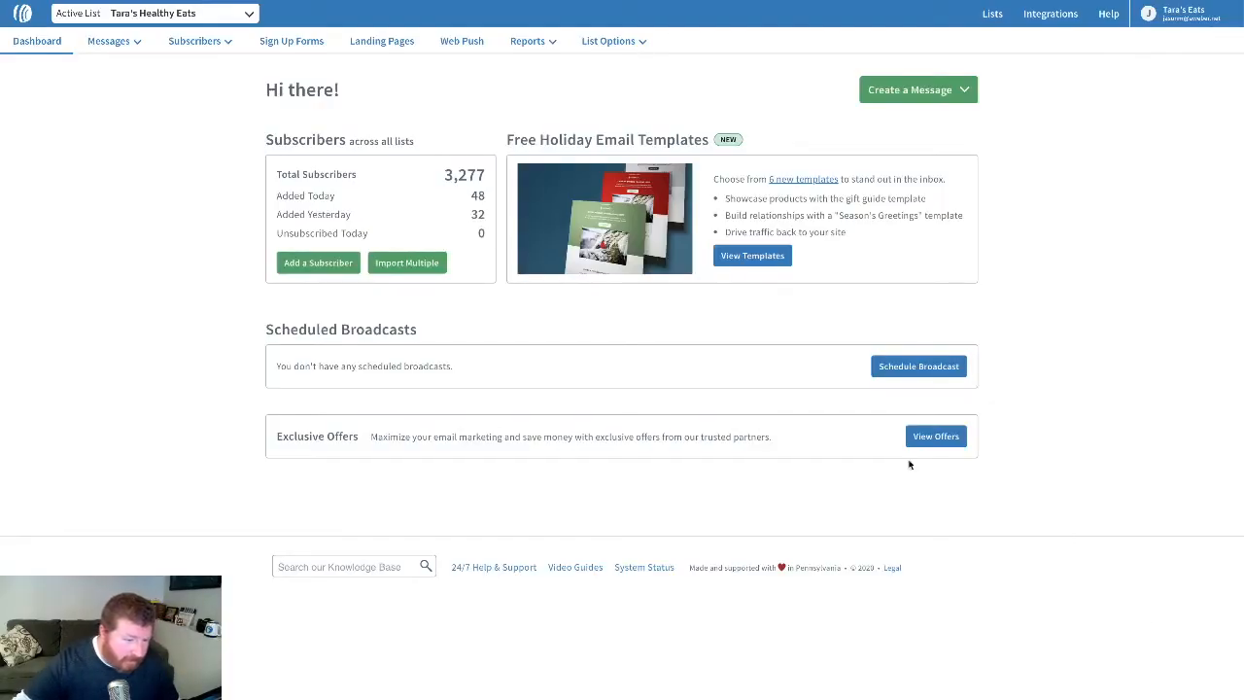
Step: Open the Subscribers menu in the top navigation bar
click(195, 41)
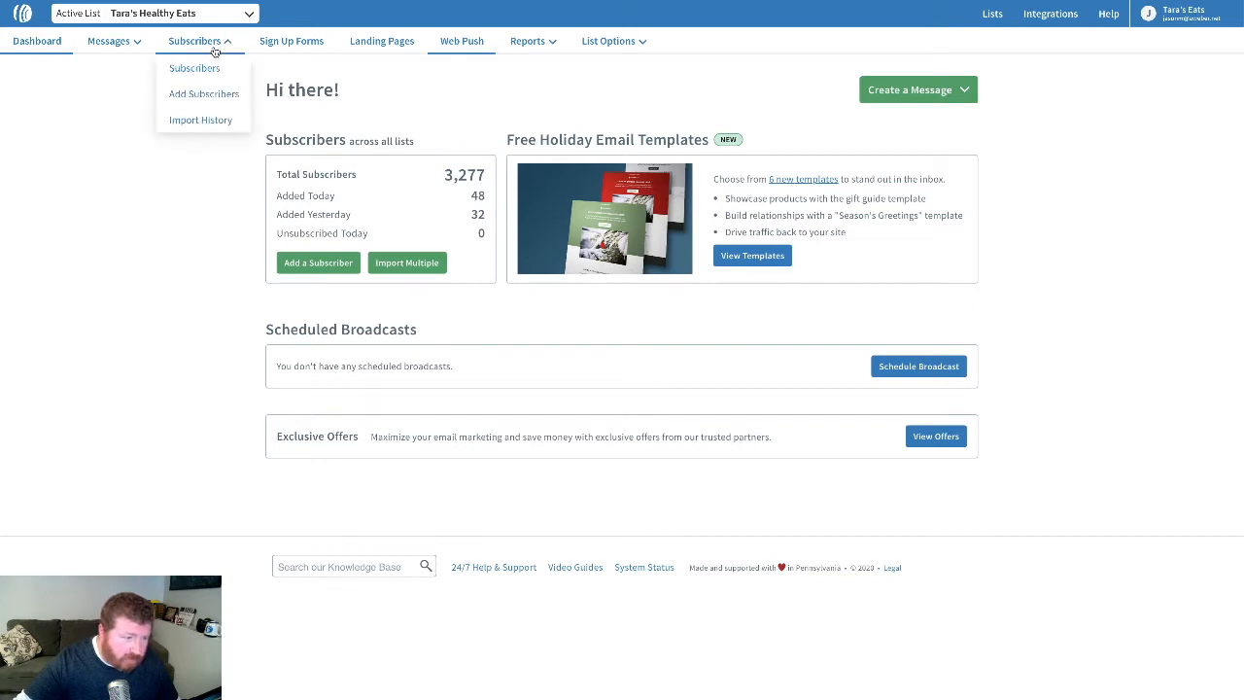
mouse_move(203, 93)
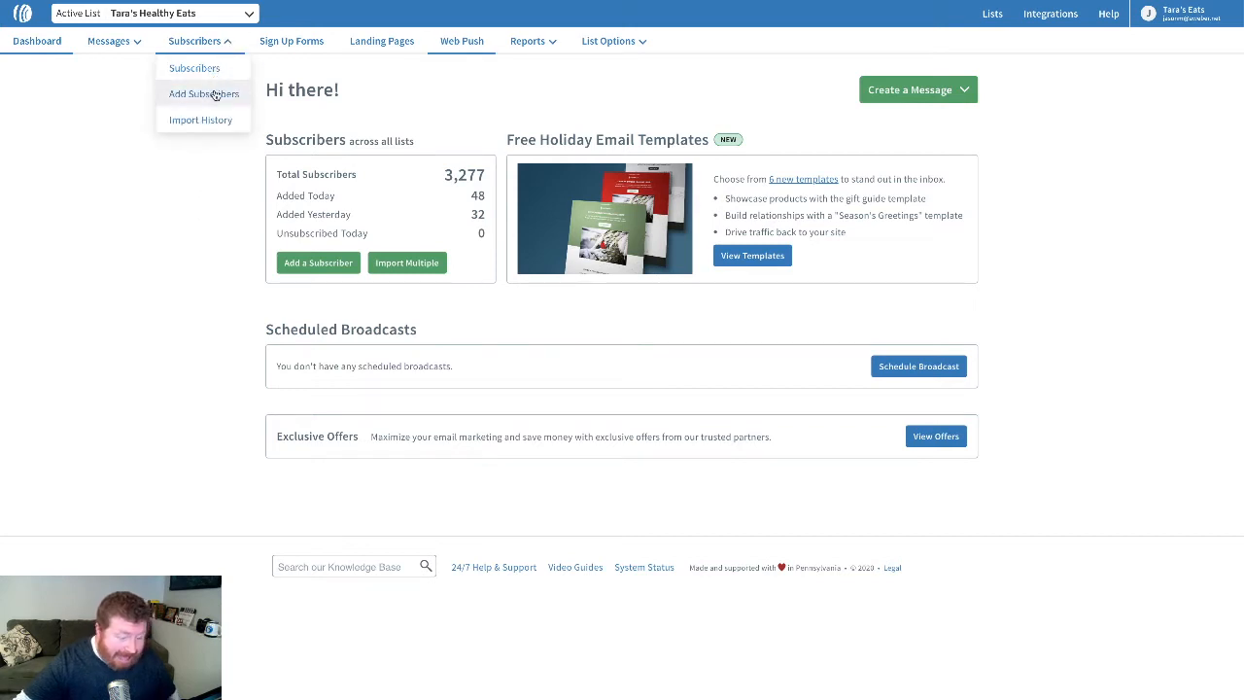
Step: Go to Add Subscribers and choose Import Multiple
click(203, 93)
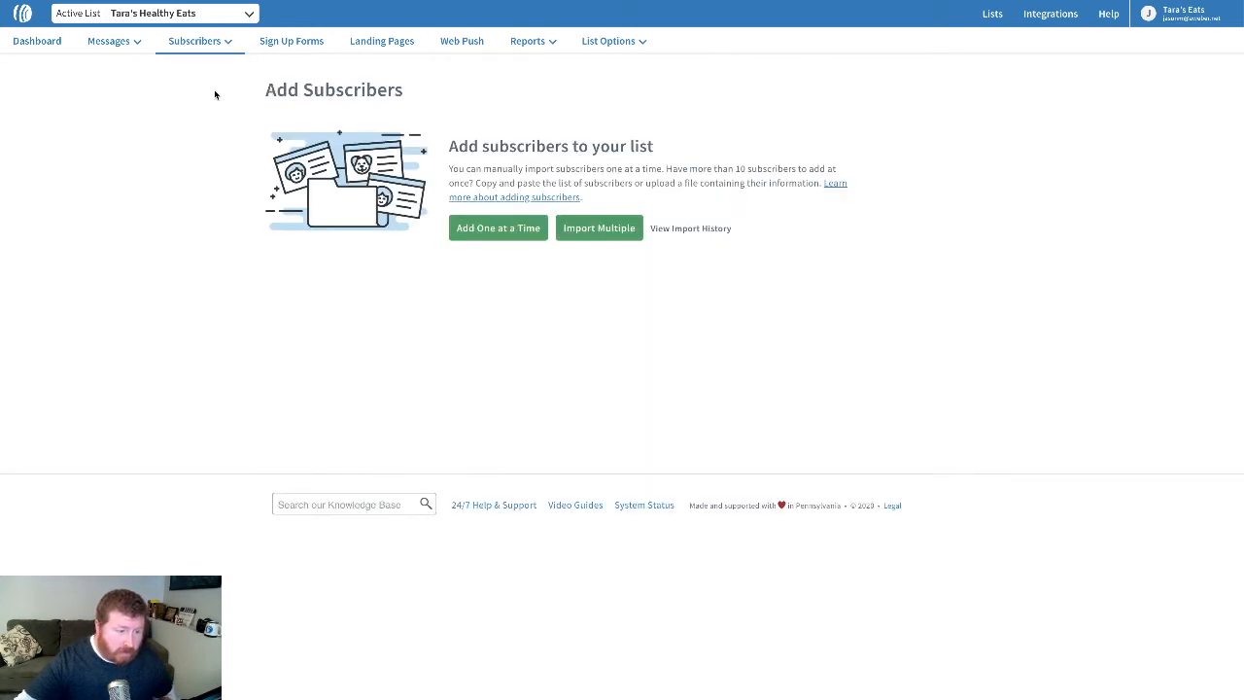
mouse_move(497, 228)
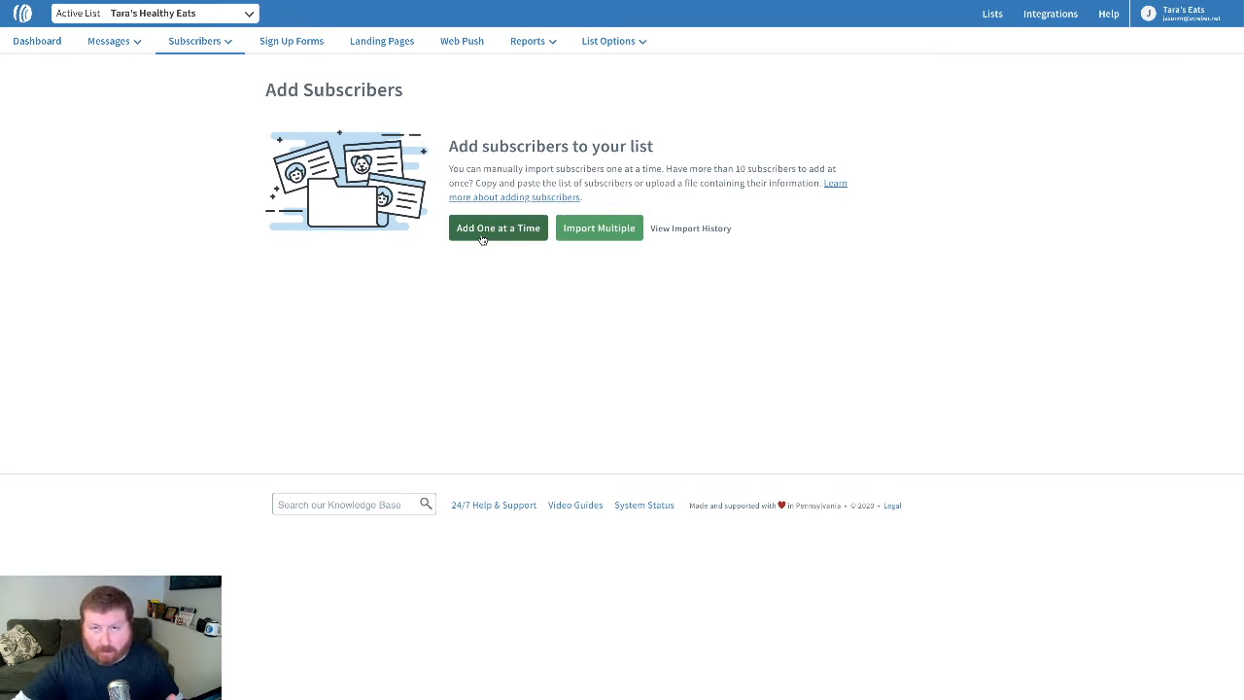
mouse_move(540, 238)
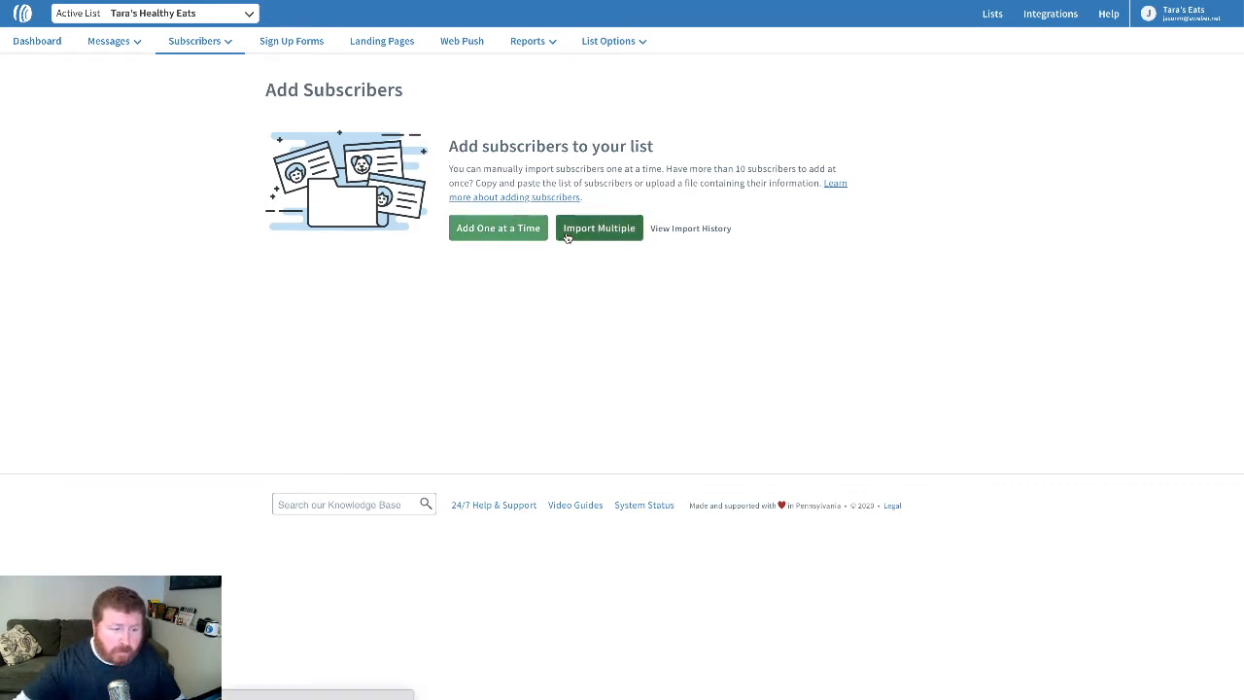
click(599, 228)
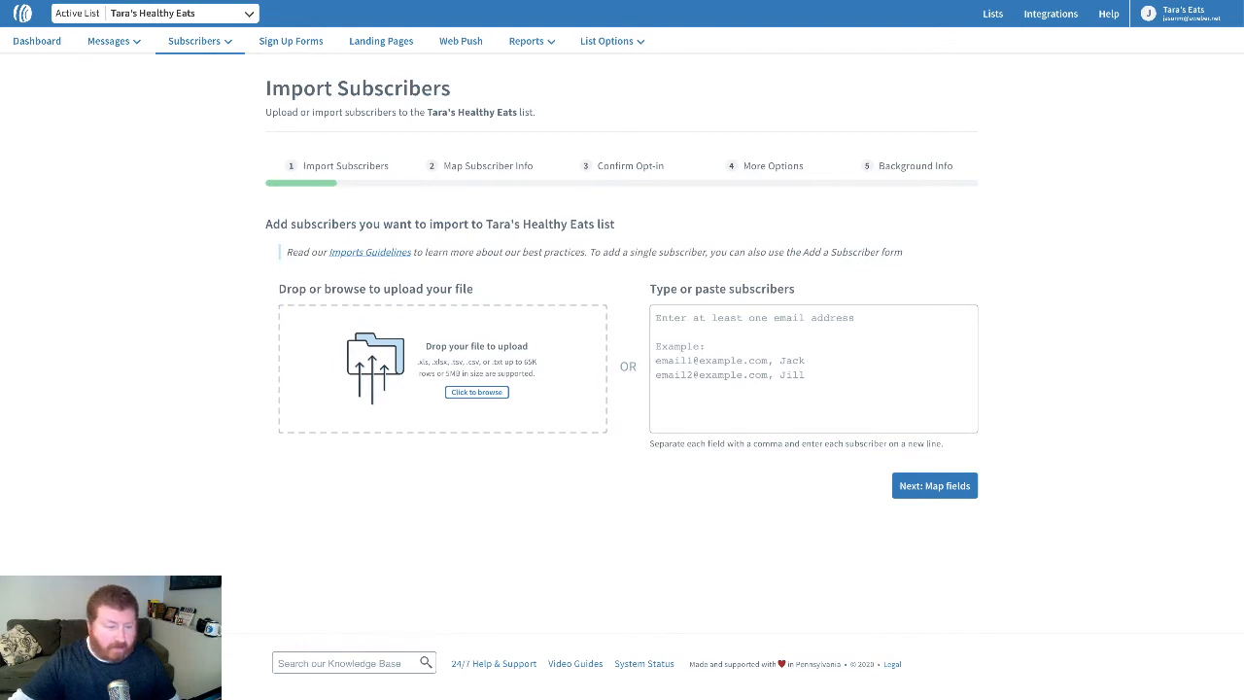
click(932, 485)
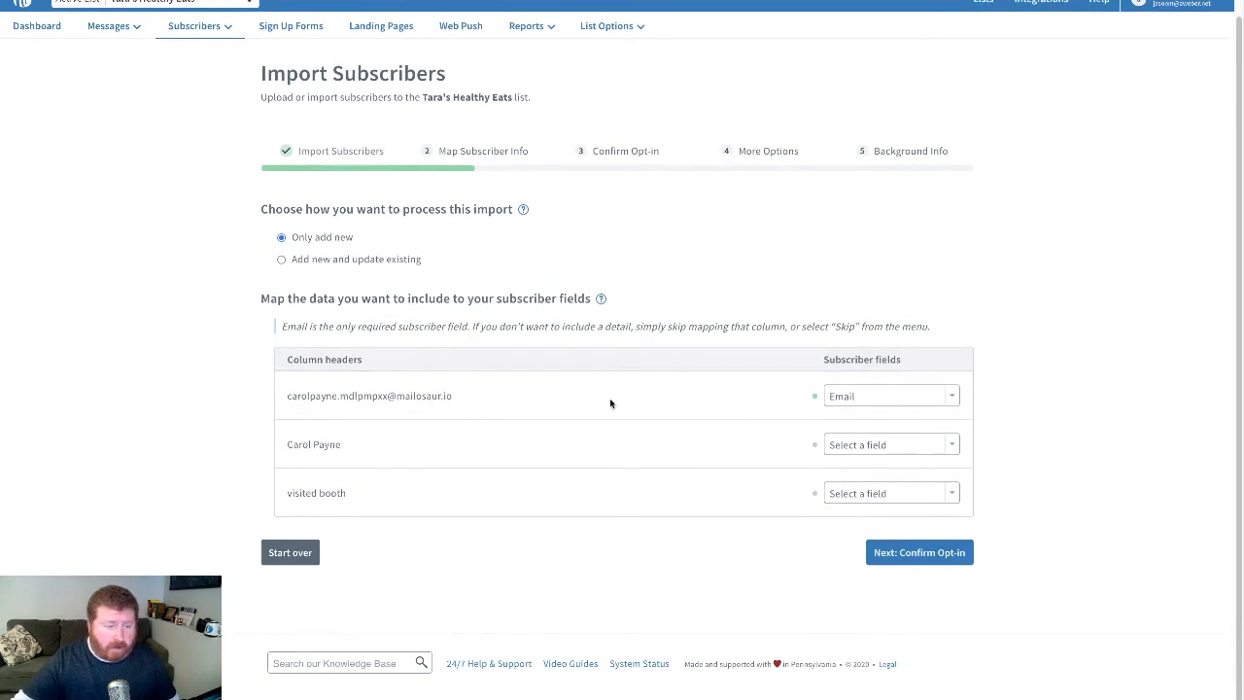
mouse_move(462, 402)
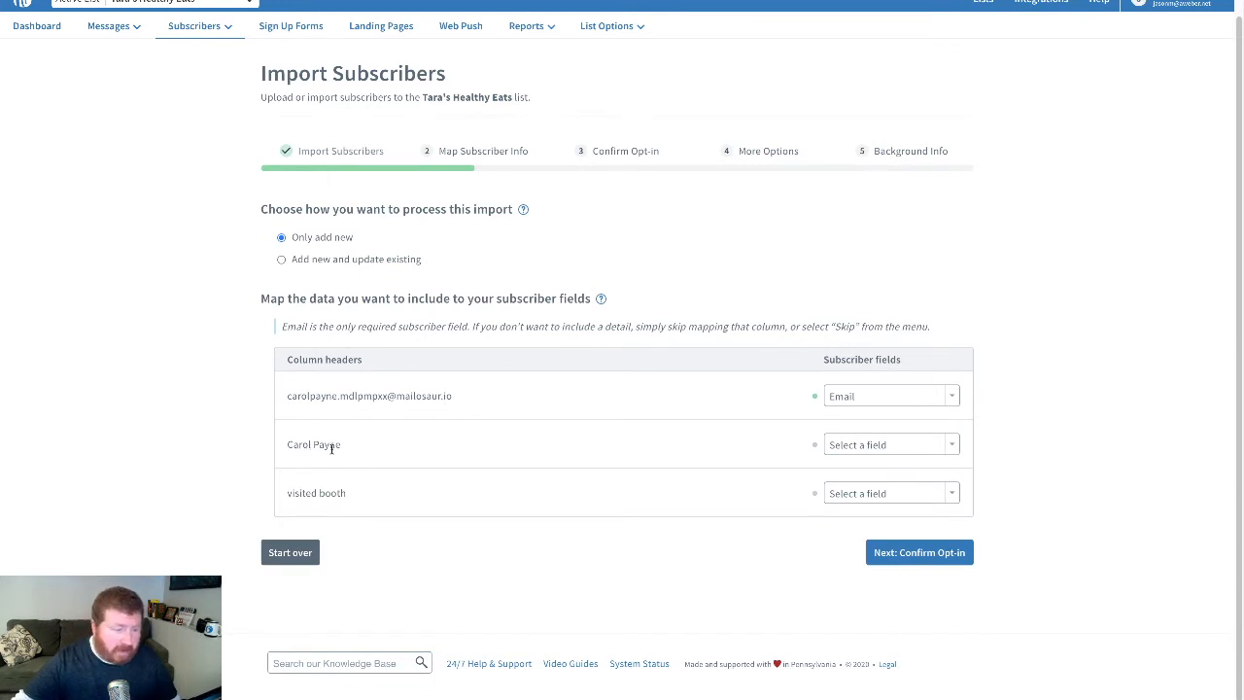
click(889, 444)
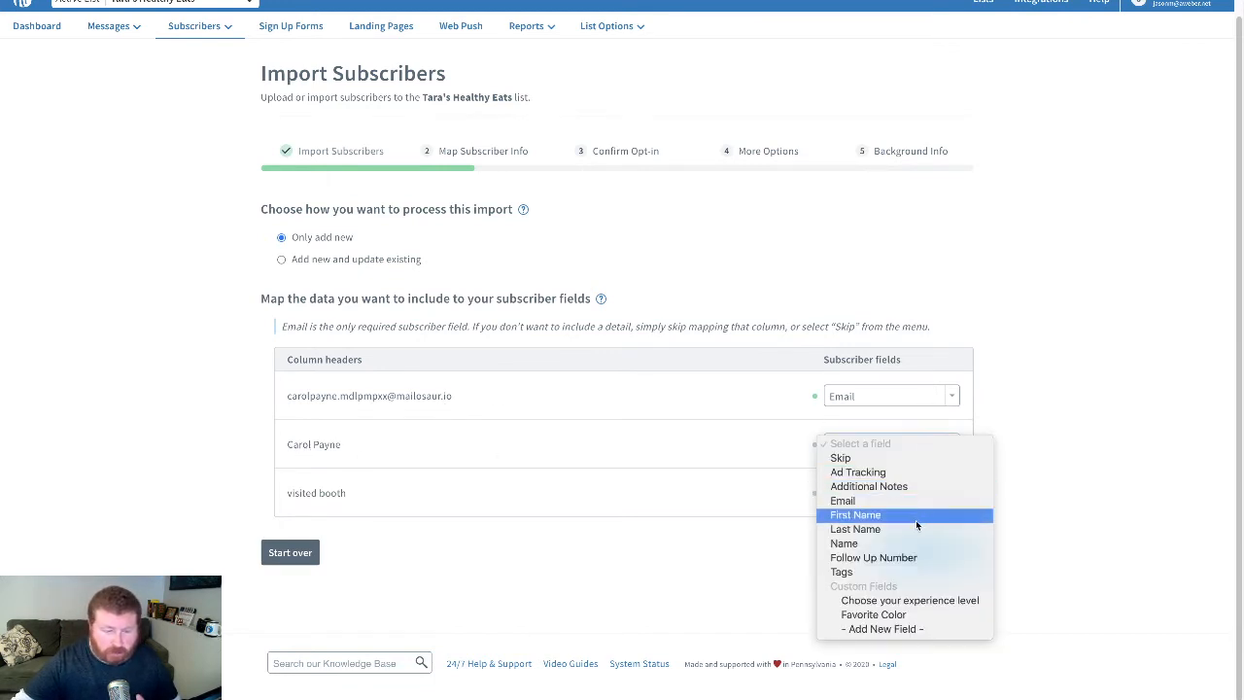
click(843, 543)
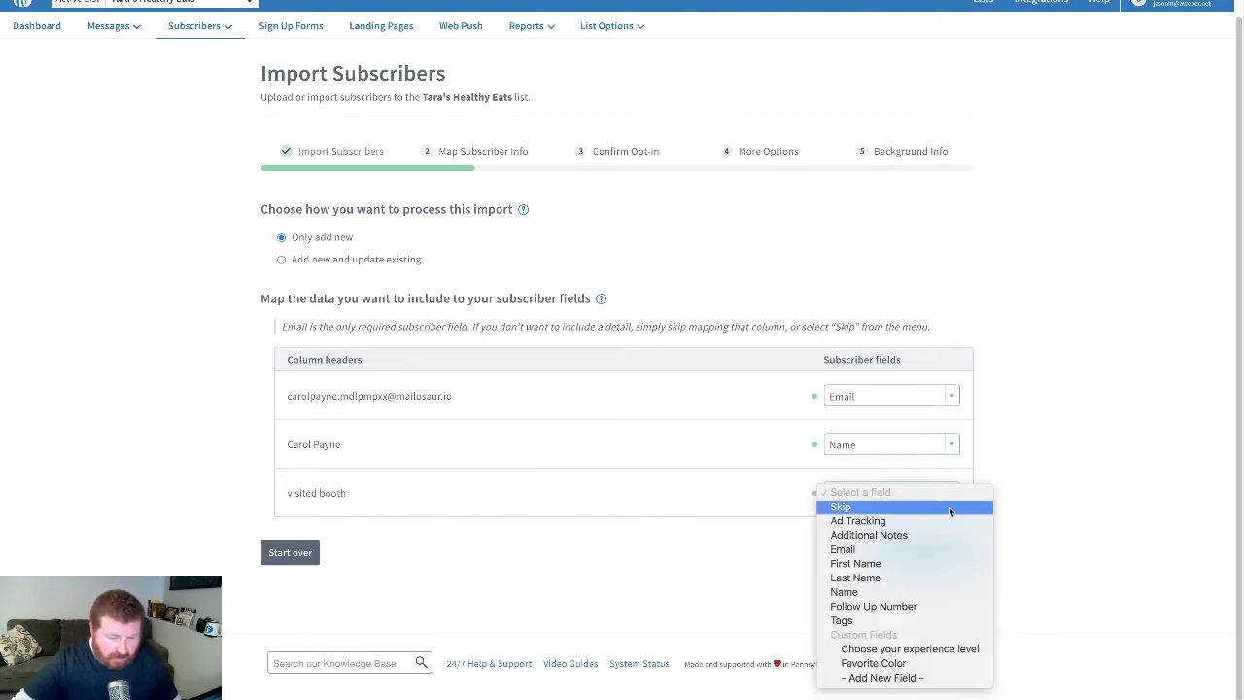
mouse_move(939, 536)
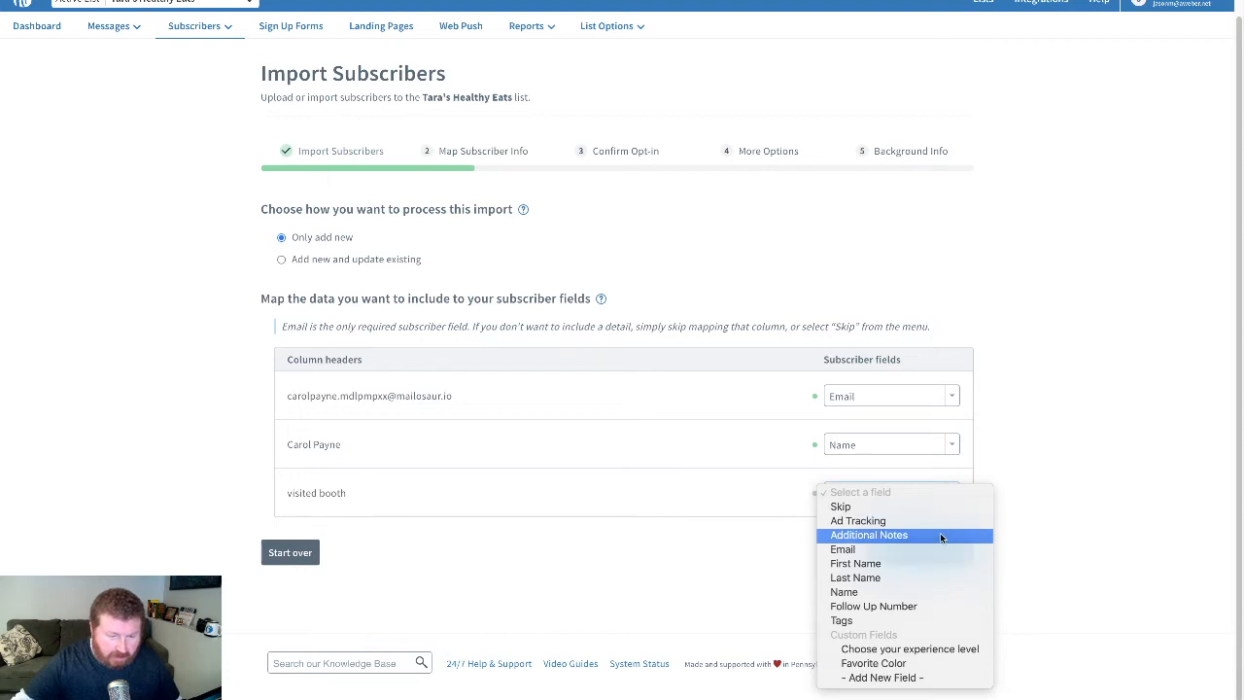
click(868, 535)
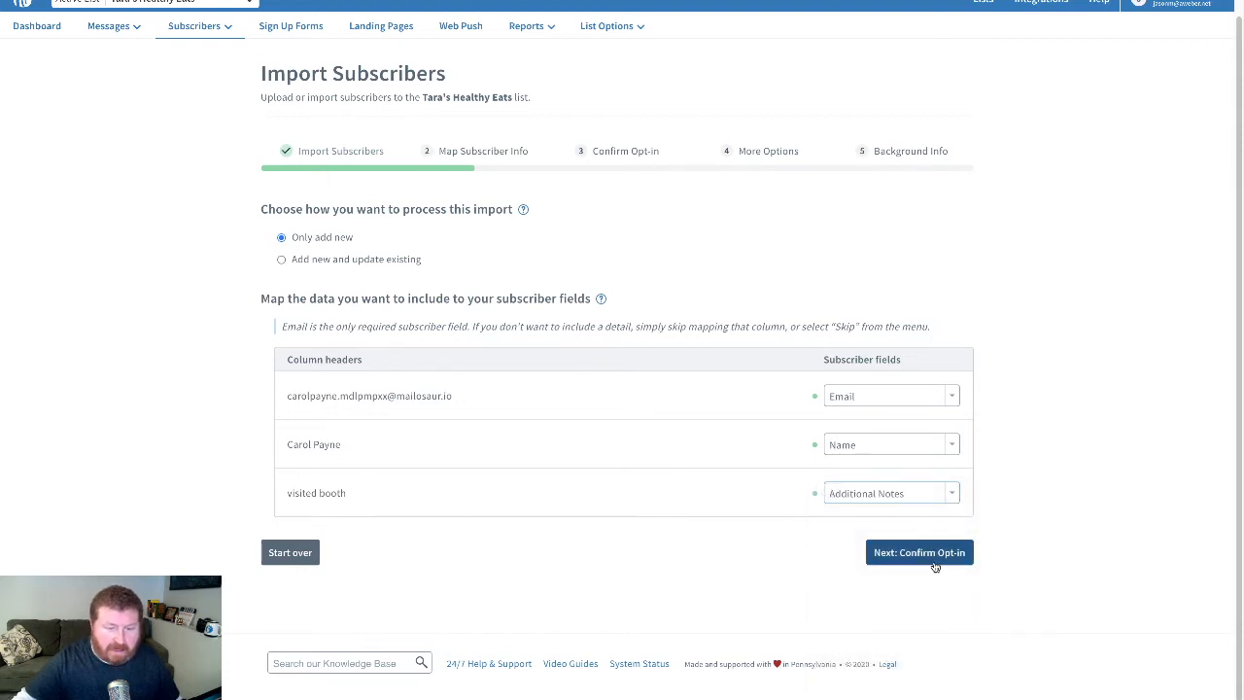
click(918, 552)
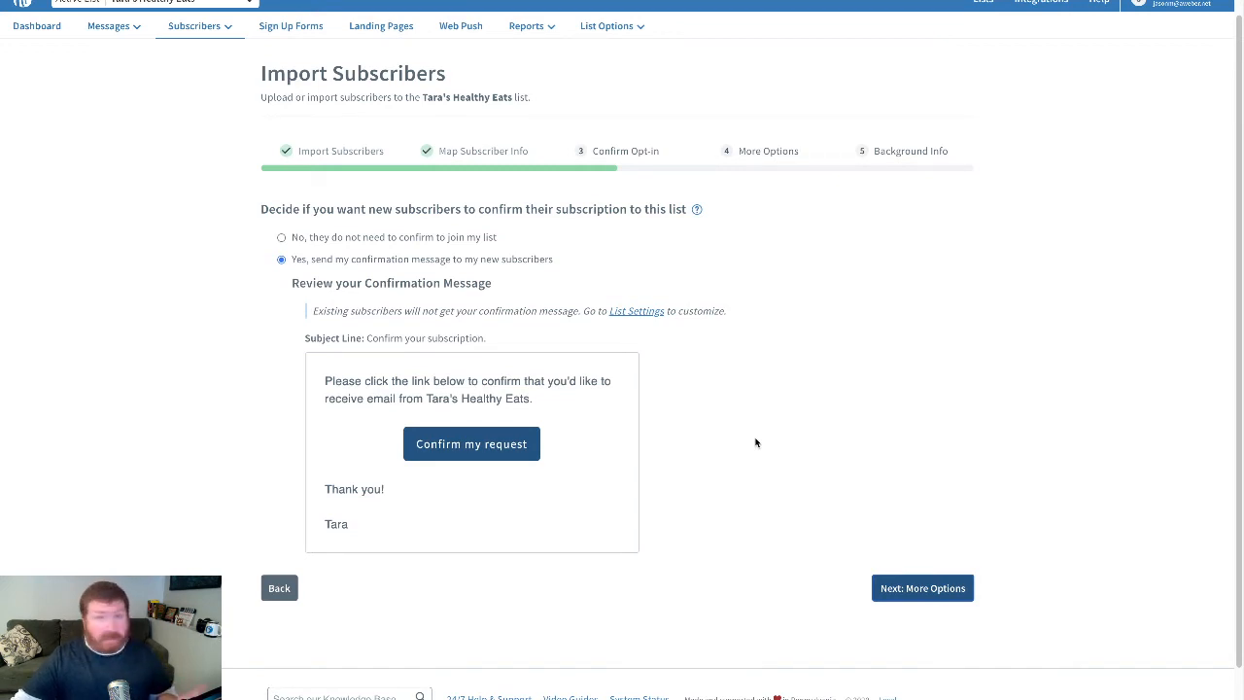
mouse_move(379, 304)
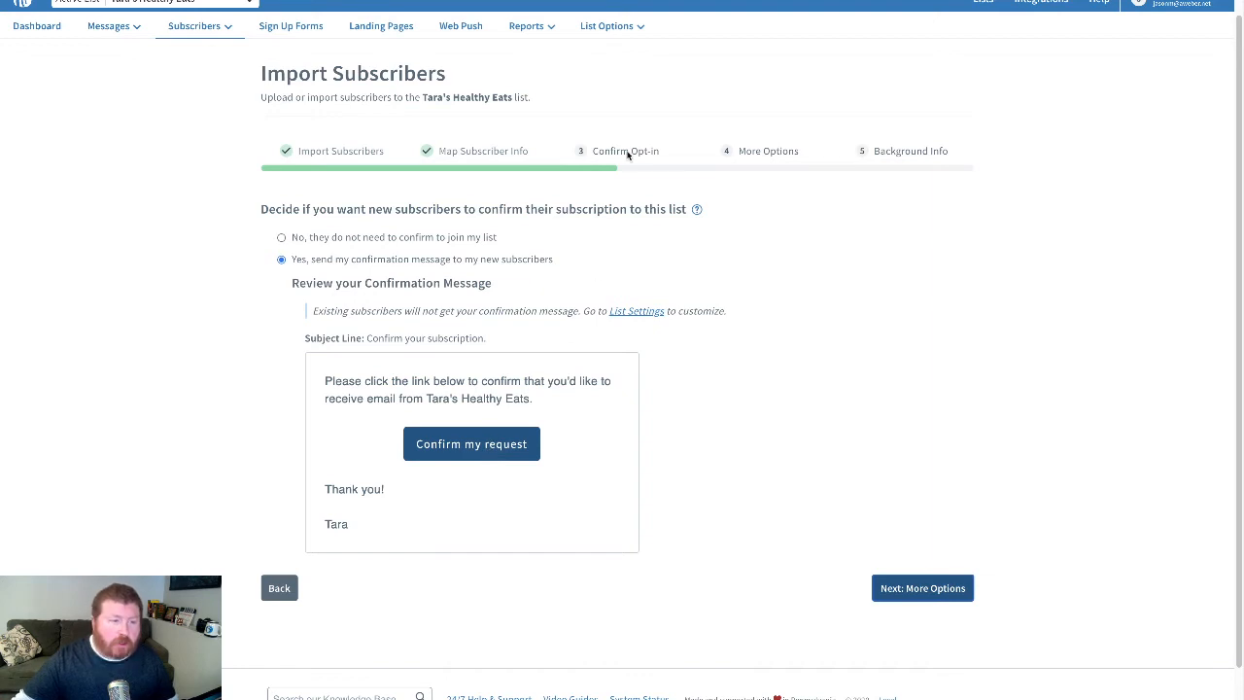
click(605, 25)
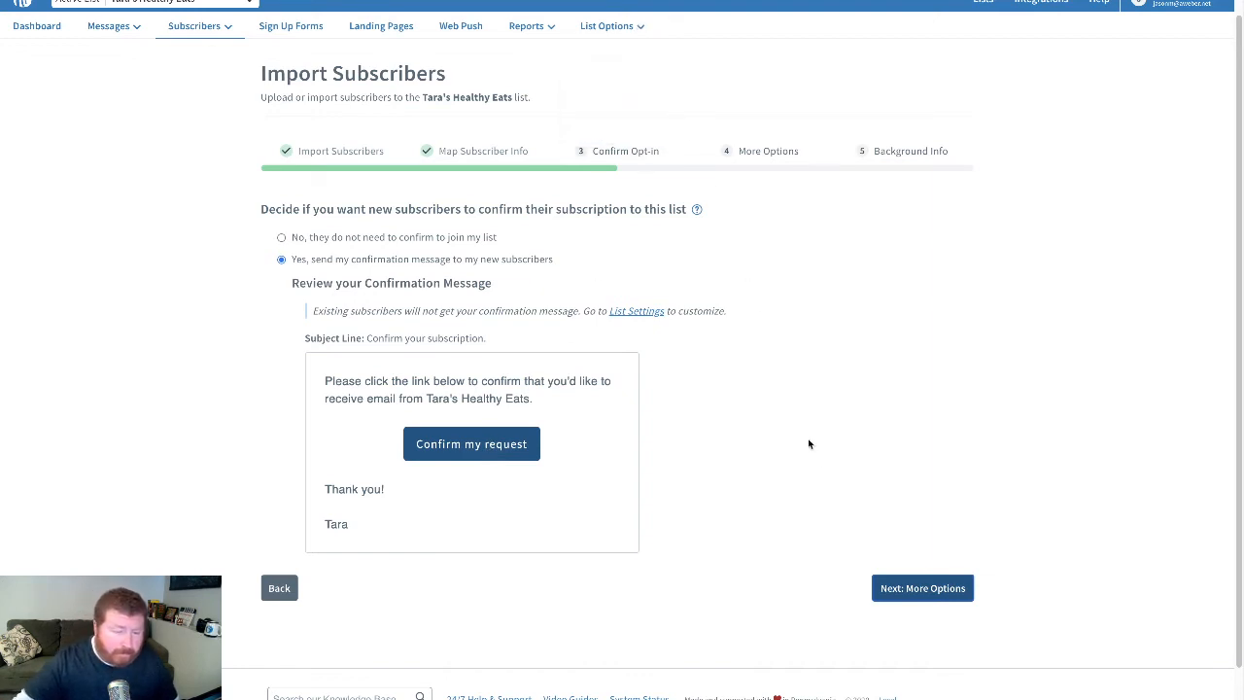
Step: Add the tag 'booth' under More Options and continue to Background Info
click(921, 587)
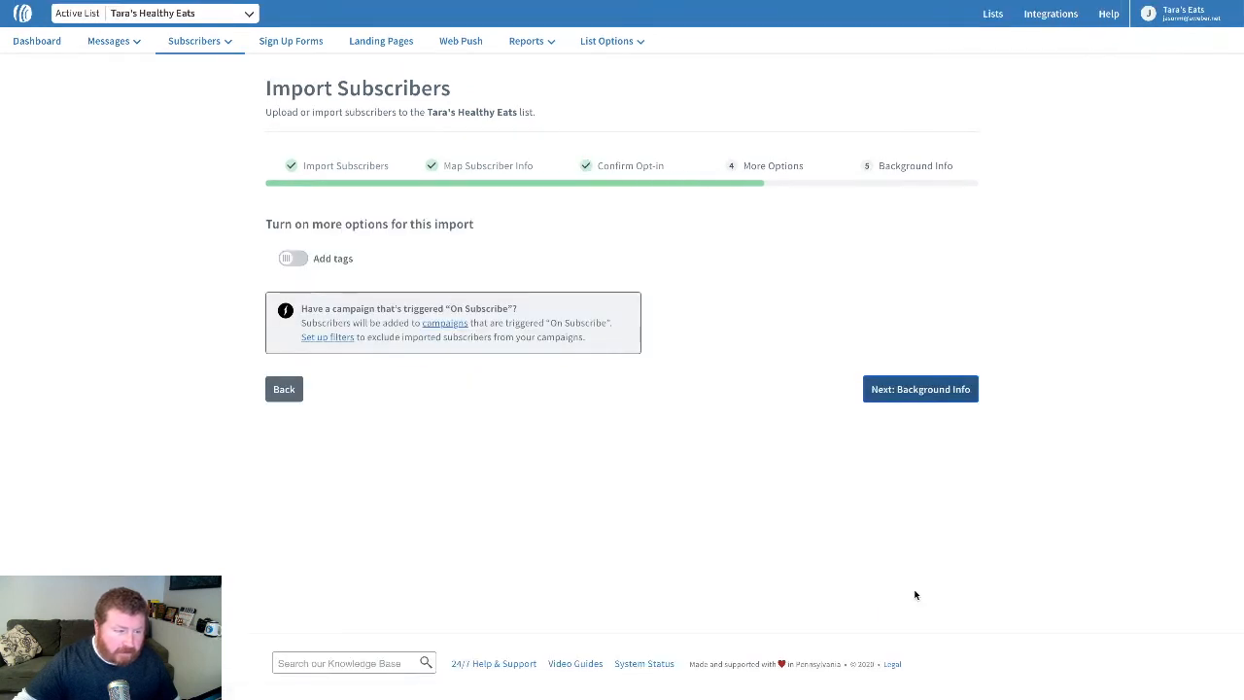
mouse_move(717, 431)
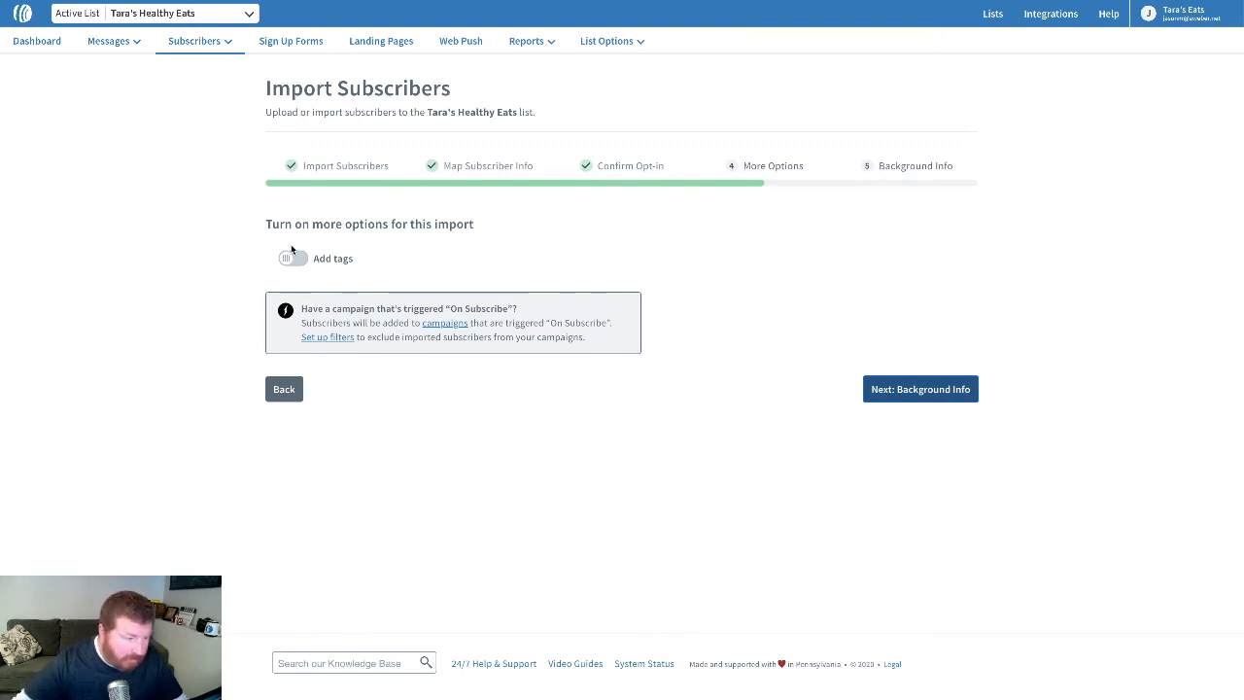
click(292, 258)
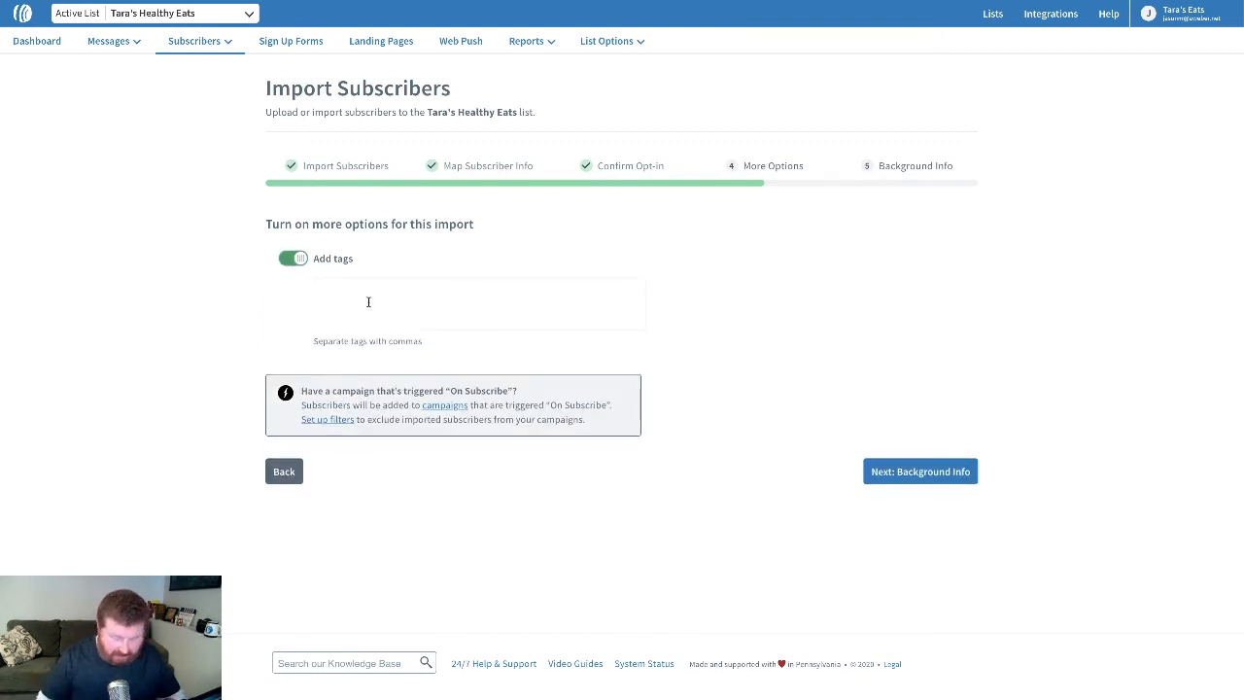
text(booth)
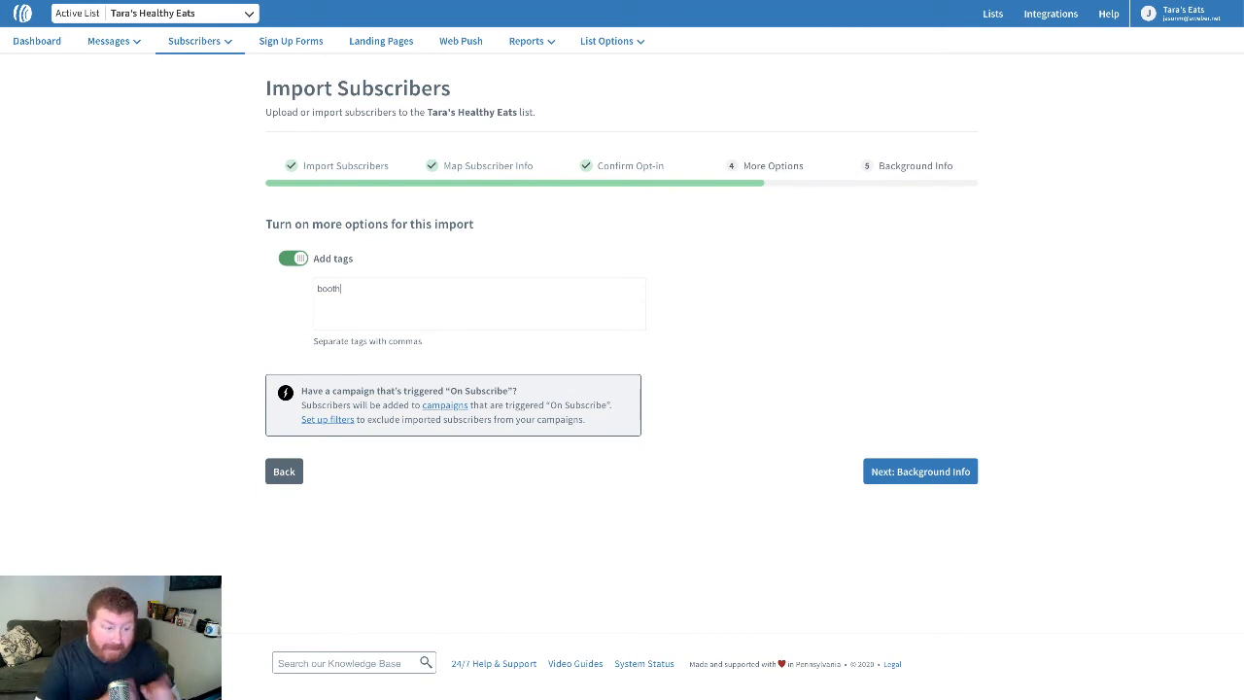
key(Enter)
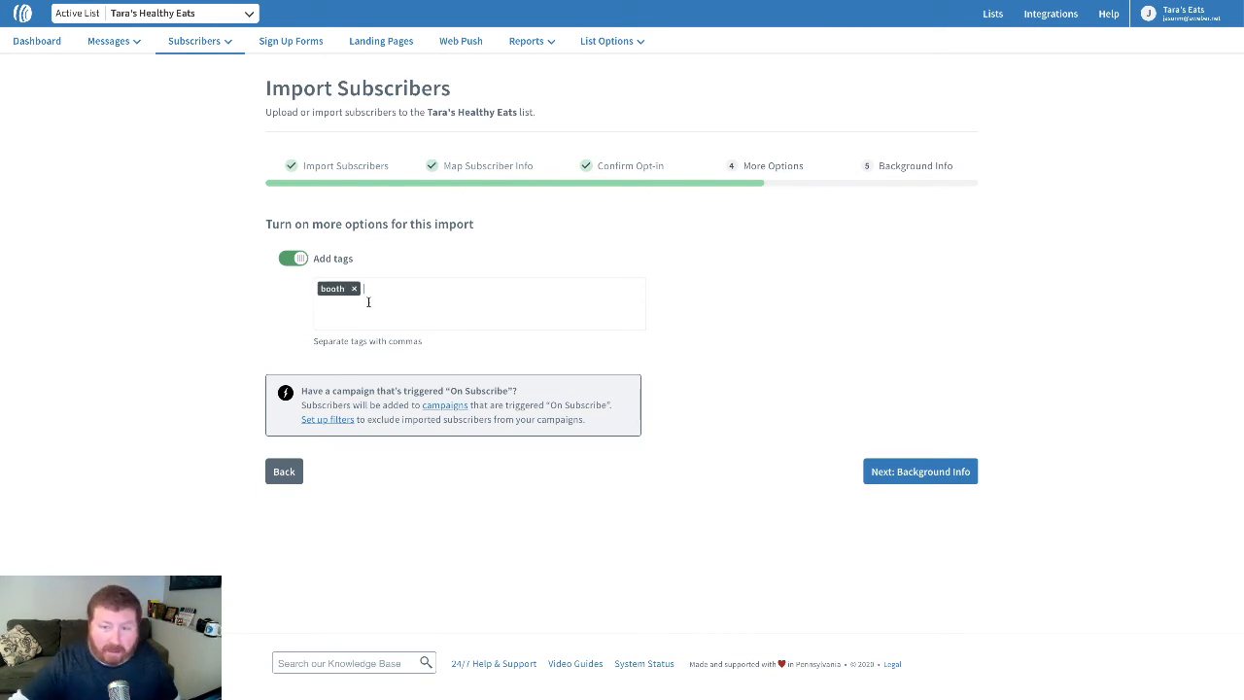
click(919, 471)
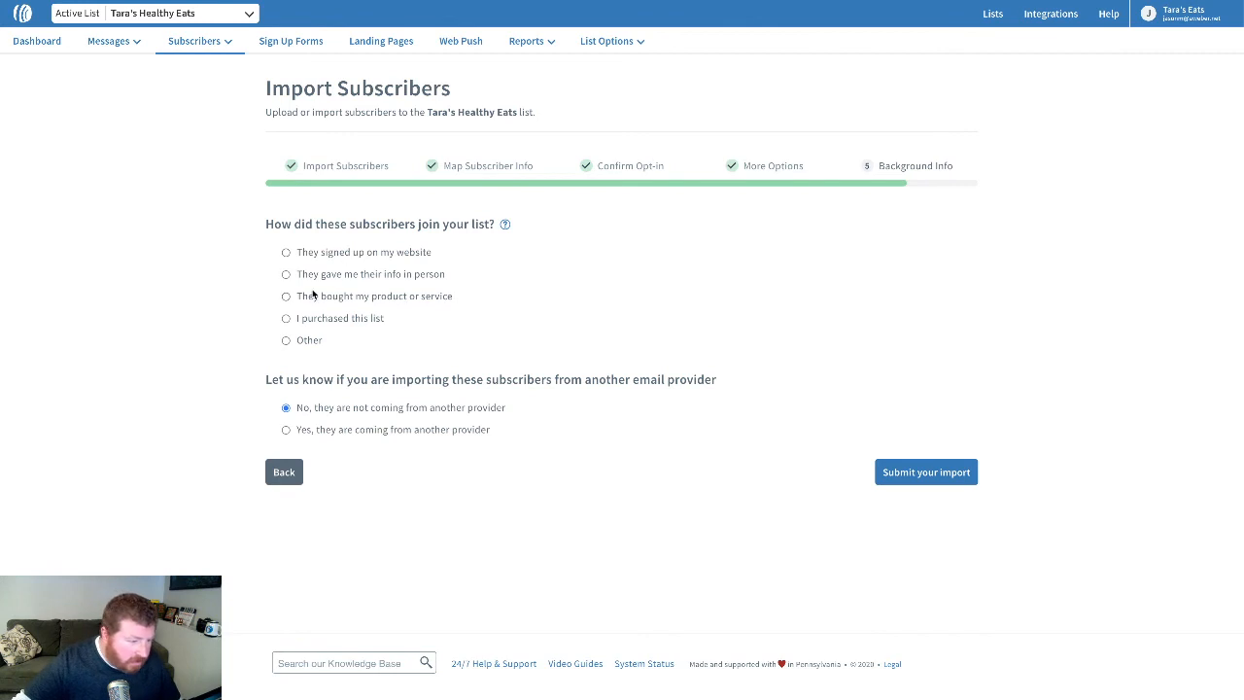
Step: Choose 'They gave me their info in person', describe 'Visited our booth at the conference.', and submit
click(286, 274)
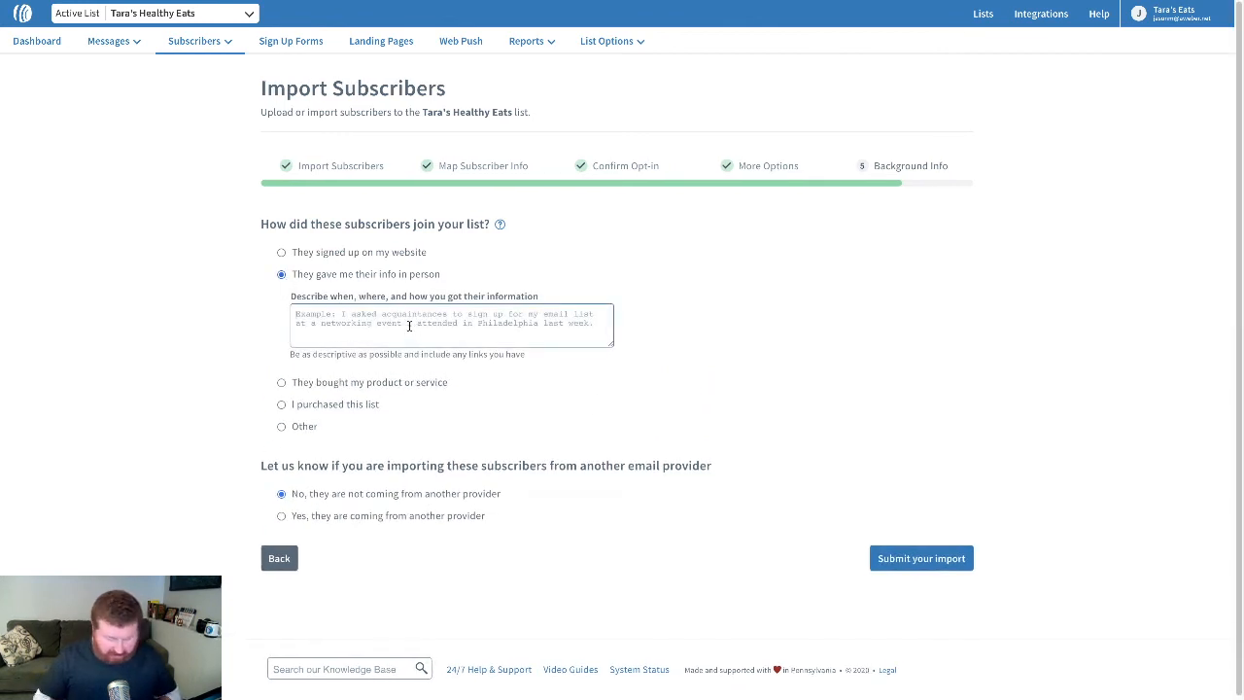
text(Visited)
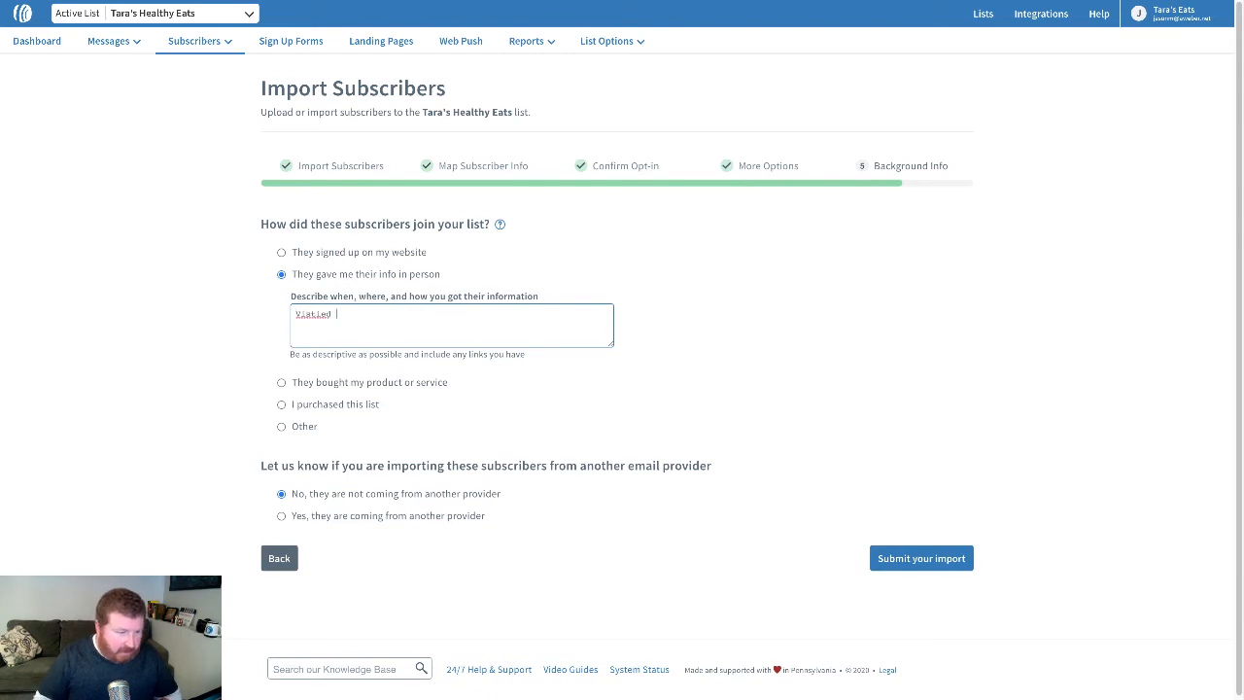
text(Visited)
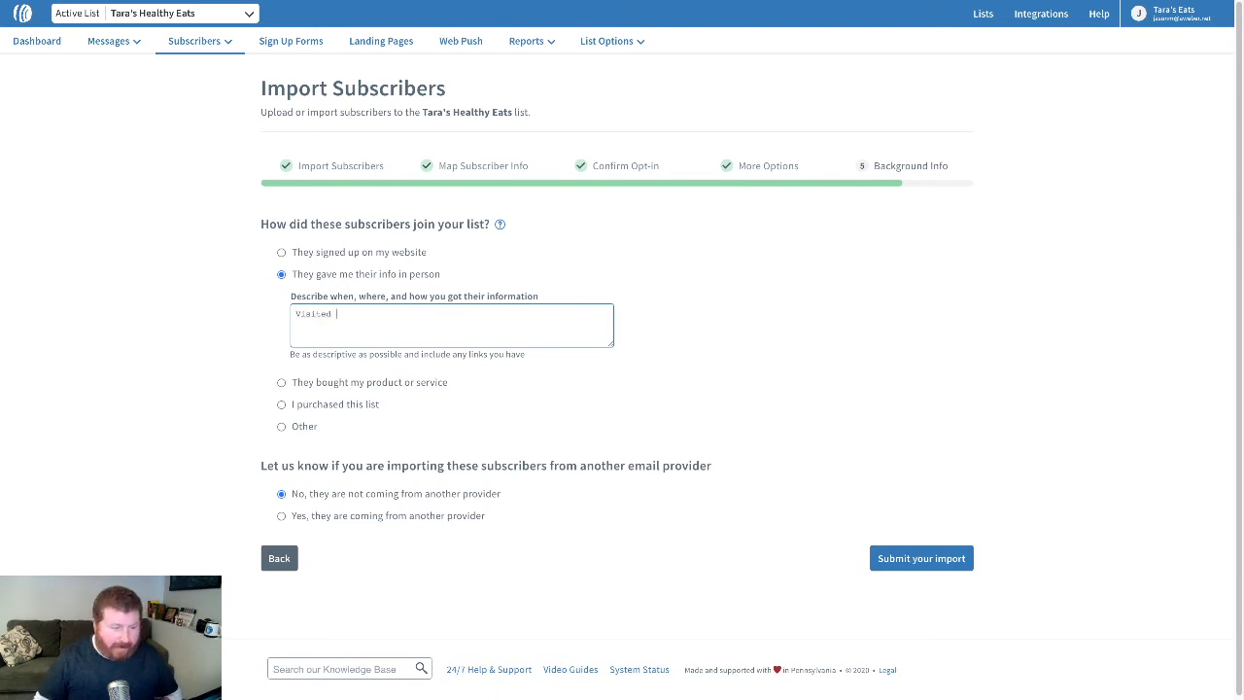
text(our booth at the conference.)
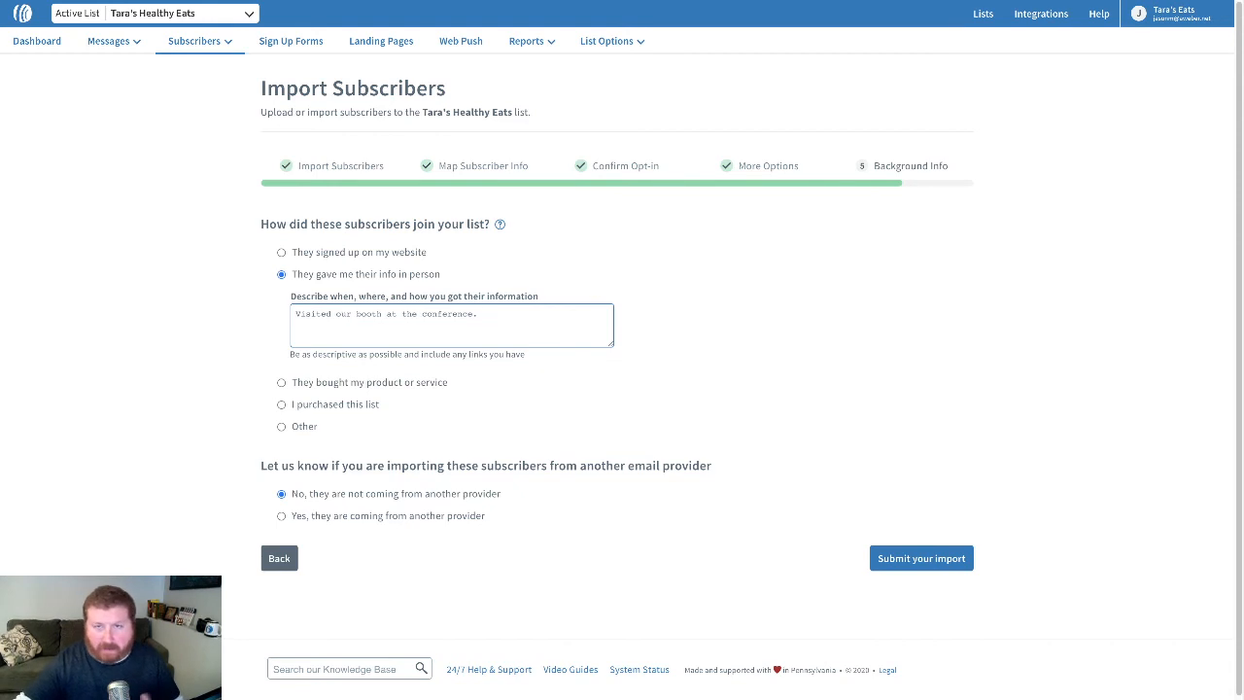
mouse_move(477, 468)
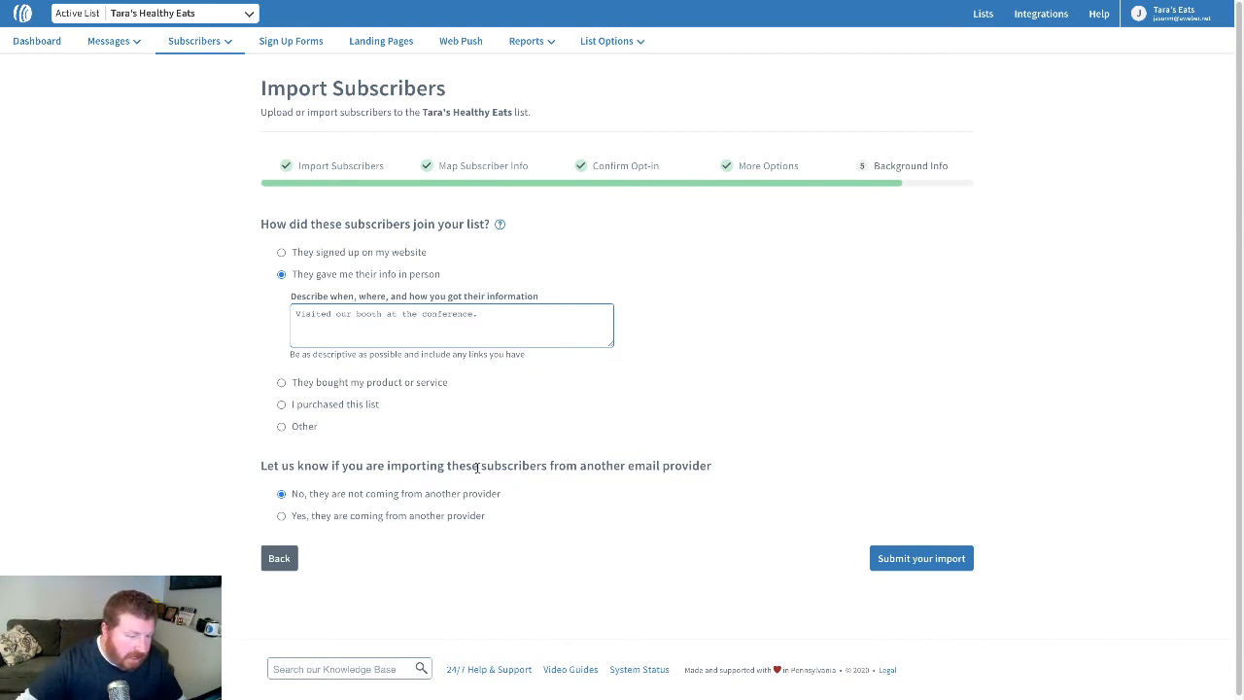
mouse_move(459, 491)
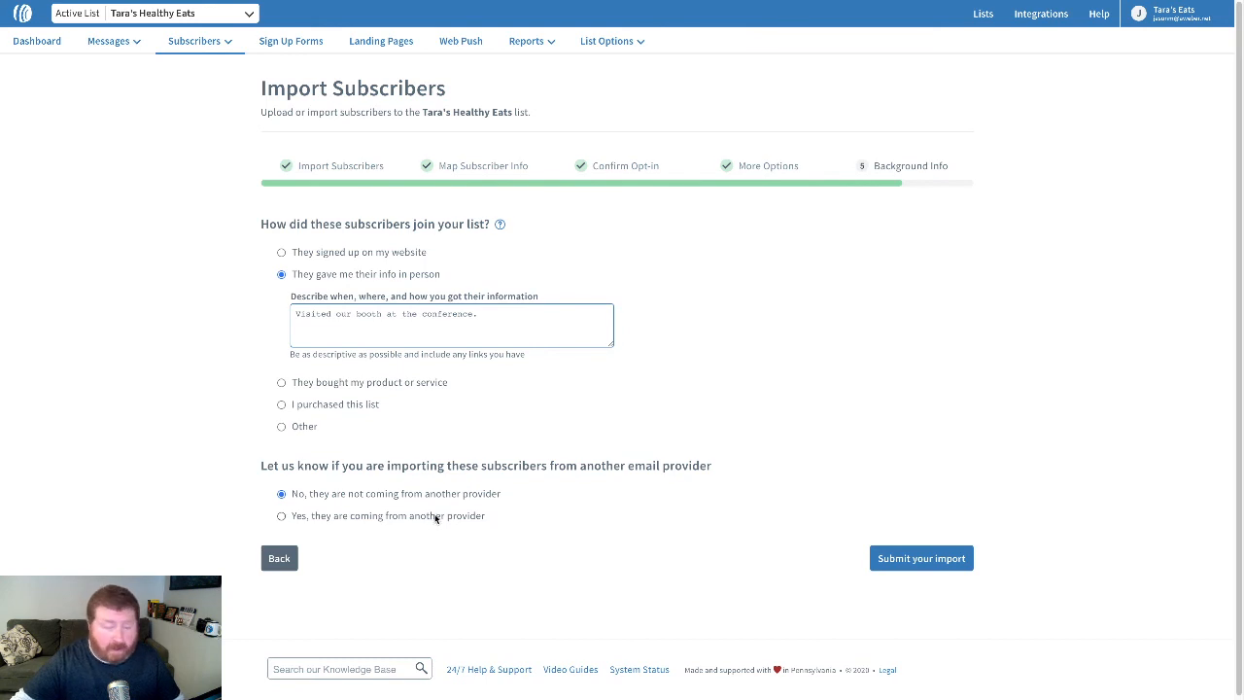
click(920, 558)
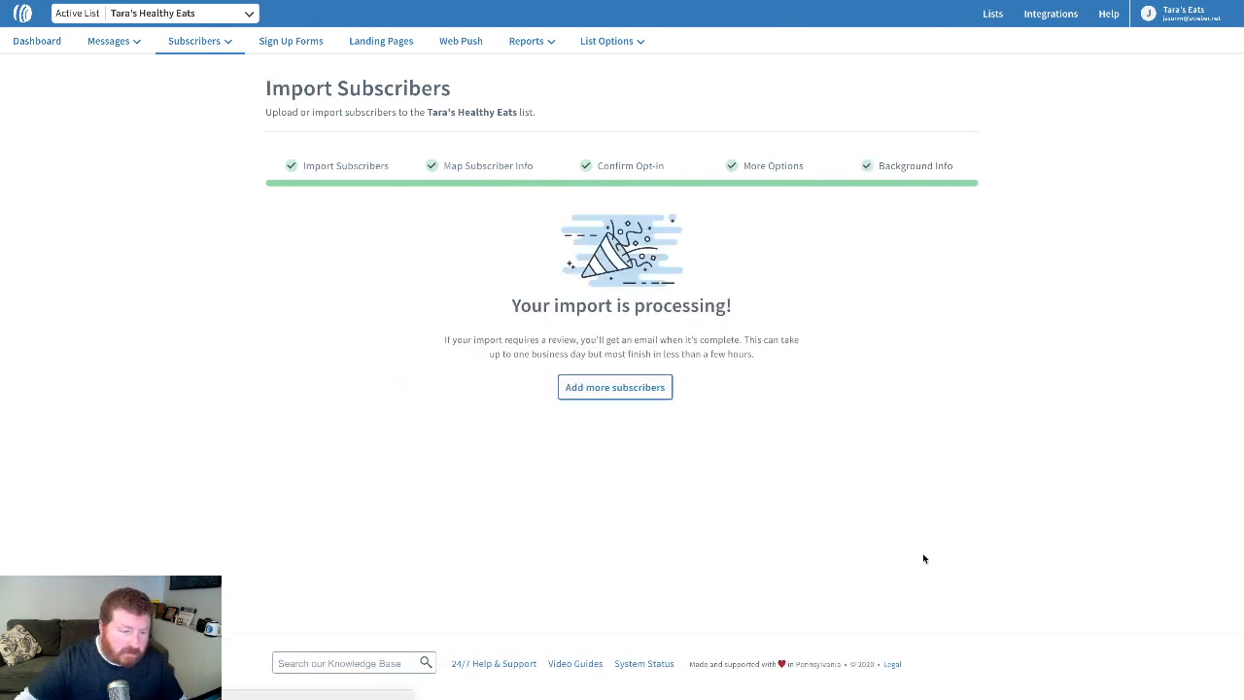